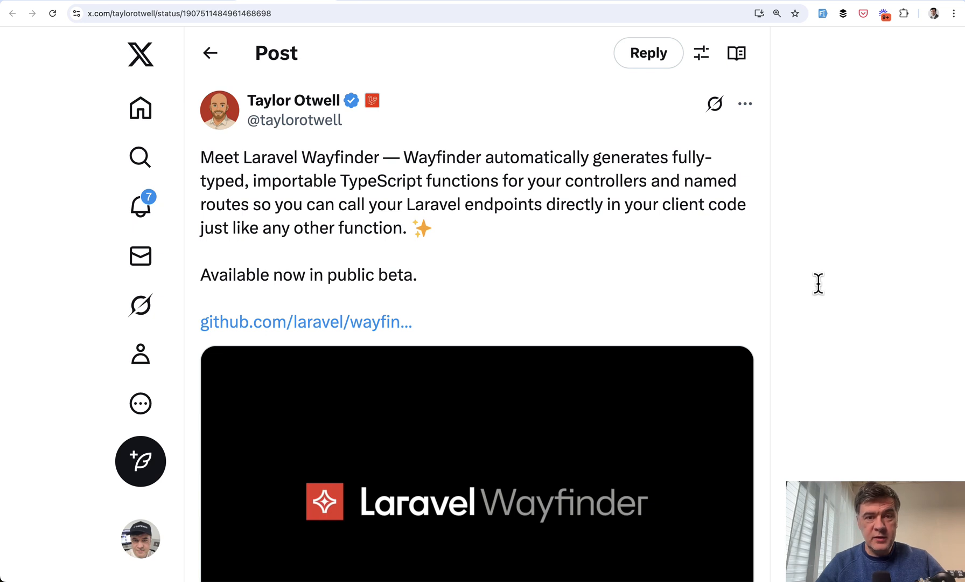
mouse_move(824, 295)
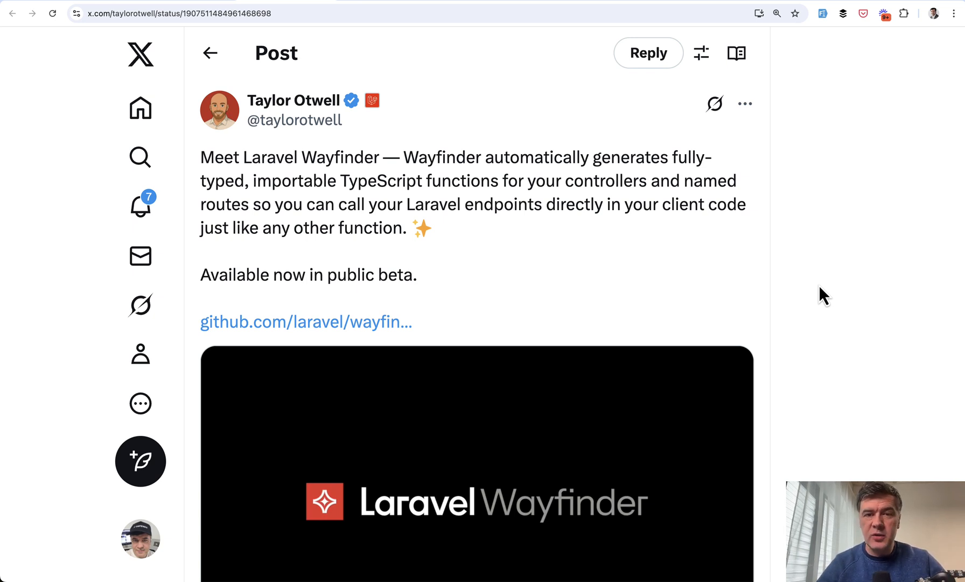
Open the laravel/wayfinder repository from the tweet link and scroll its file list
click(305, 321)
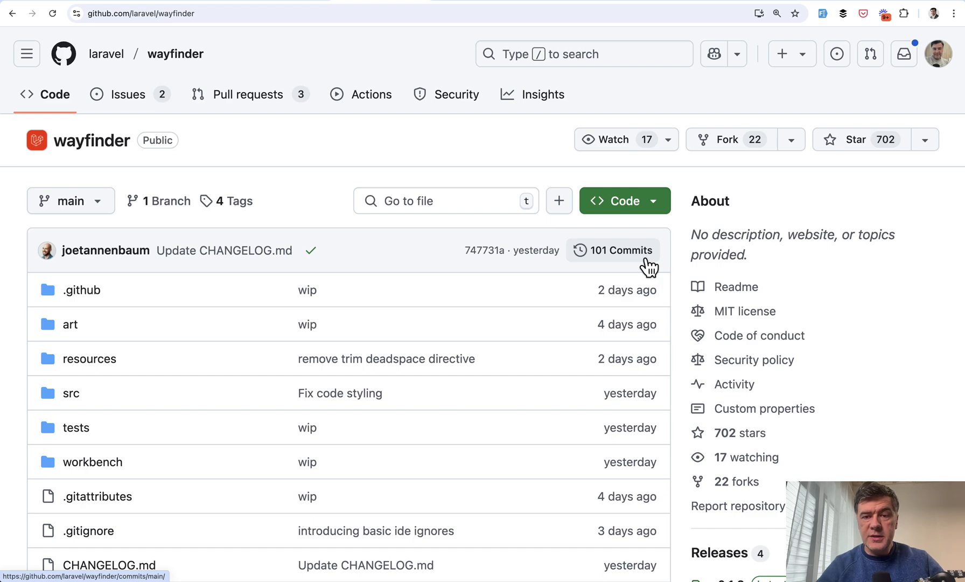
scroll(down, 3)
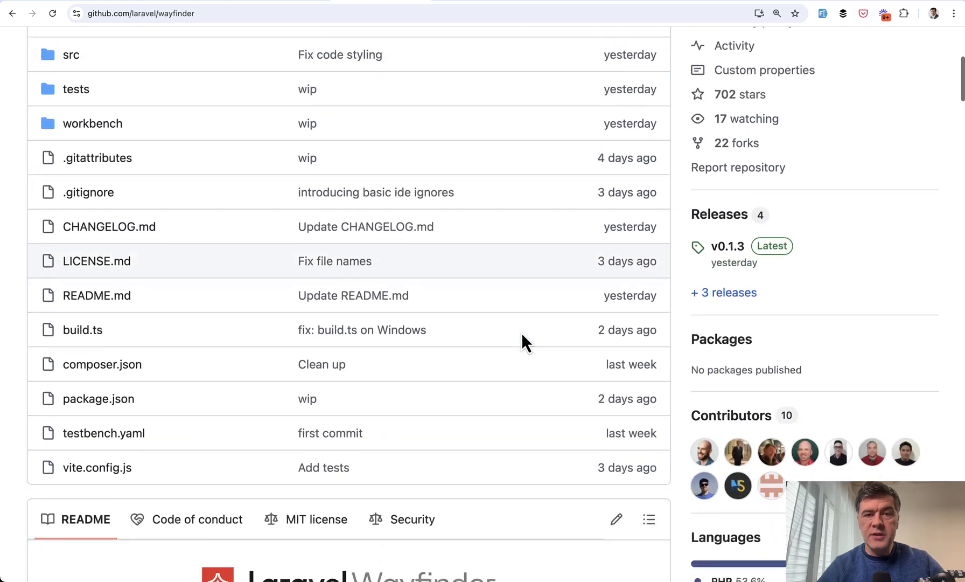
scroll(down, 3)
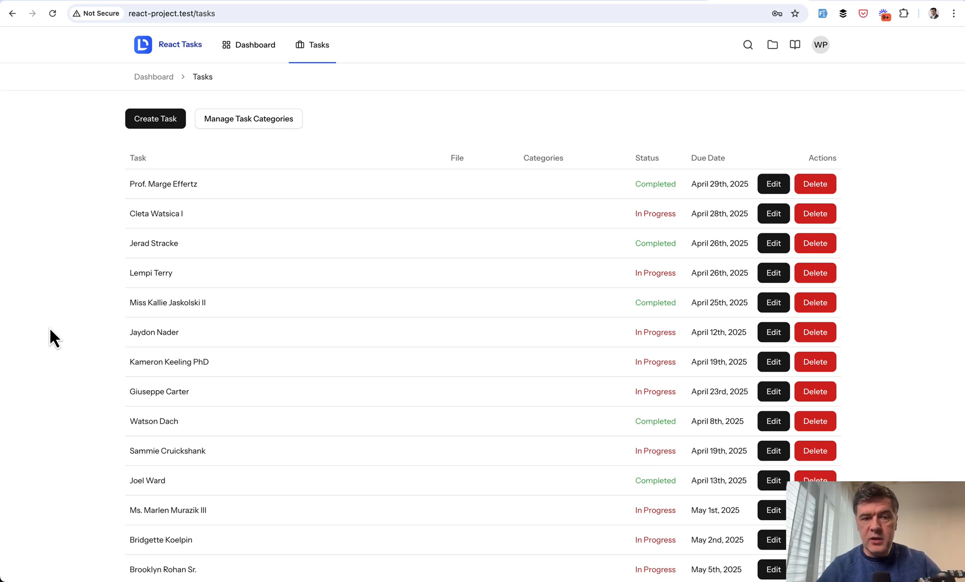
mouse_move(204, 408)
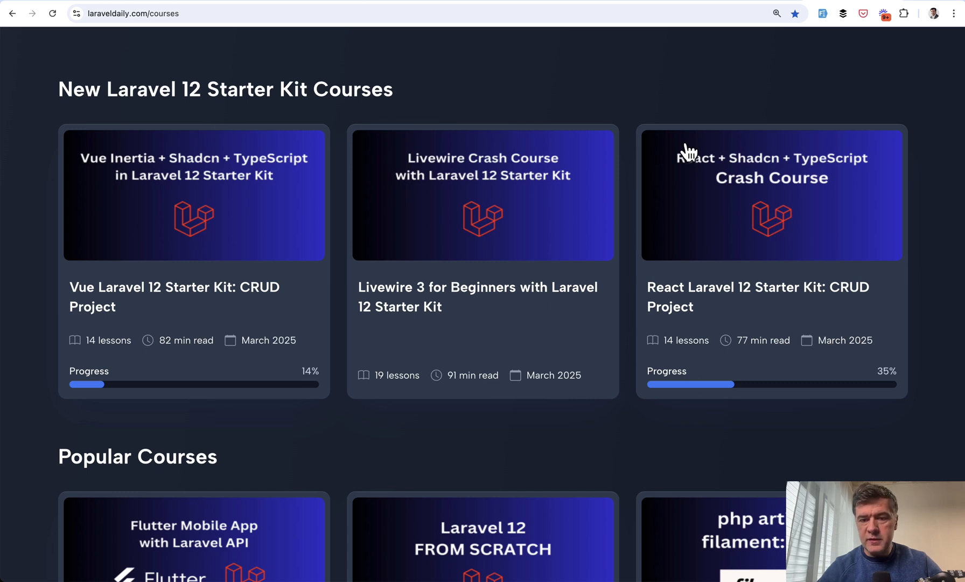
mouse_move(598, 431)
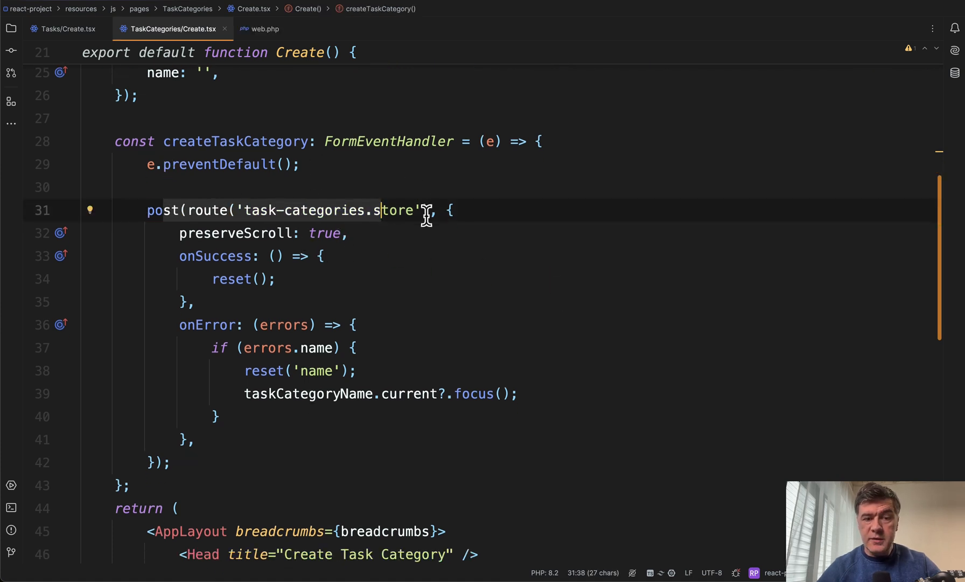
View web.php with the tasks and task-categories Route::resource definitions
click(264, 28)
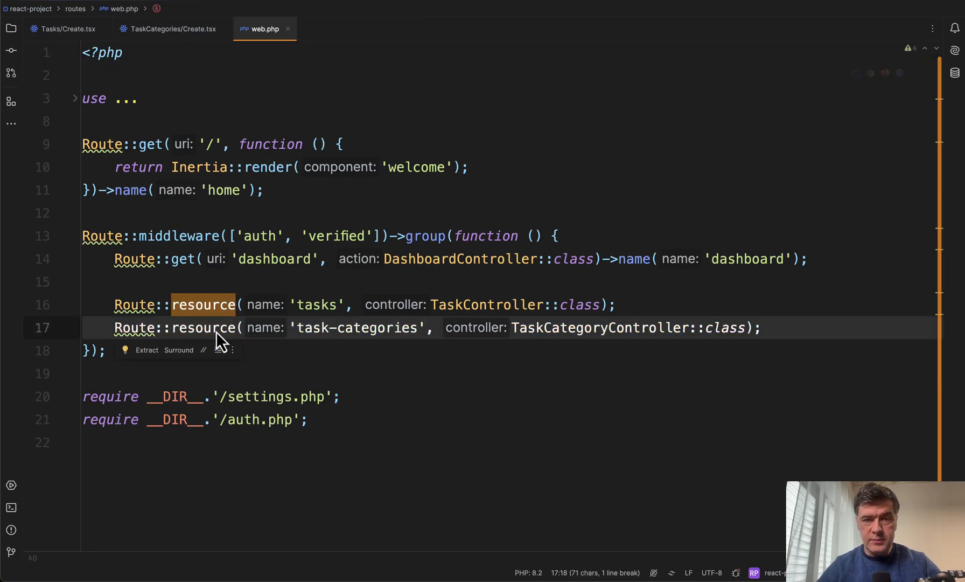
click(172, 29)
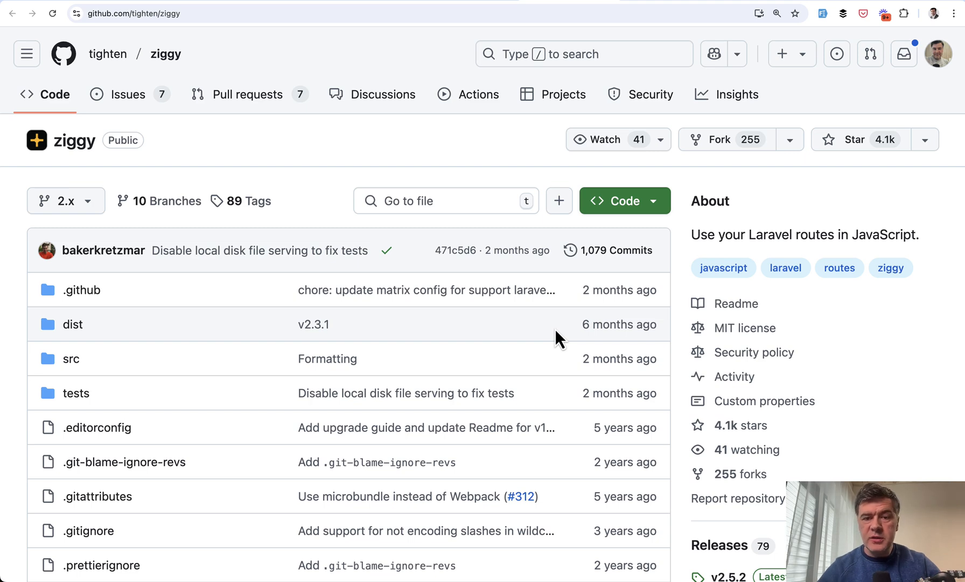
Scroll the tighten/ziggy repository down to its README describing the route() helper
scroll(down, 3)
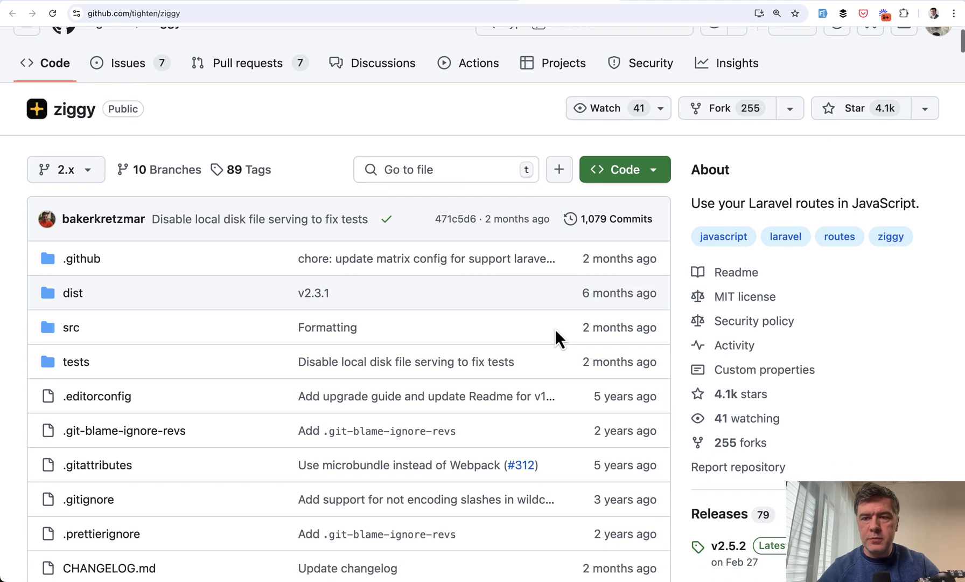
scroll(down, 3)
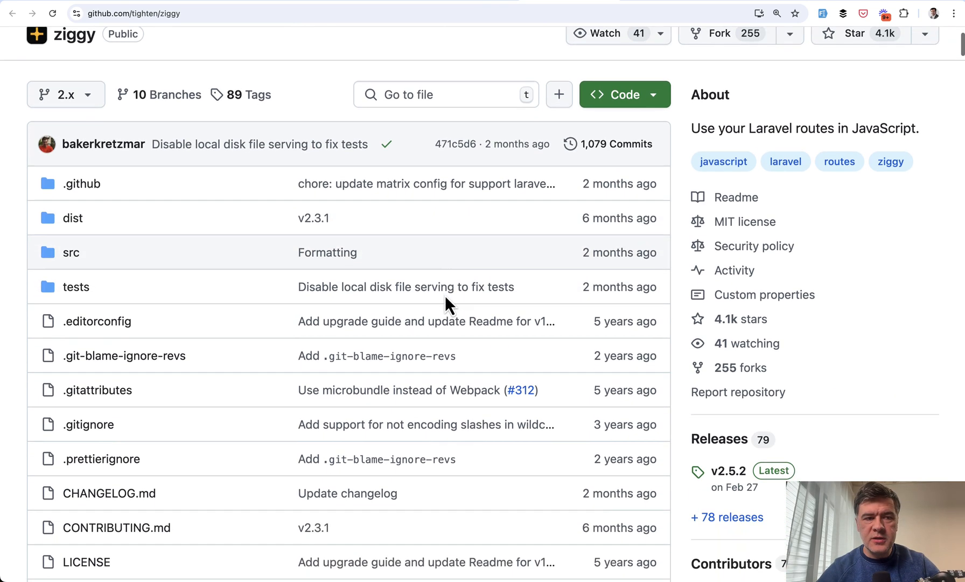
scroll(down, 3)
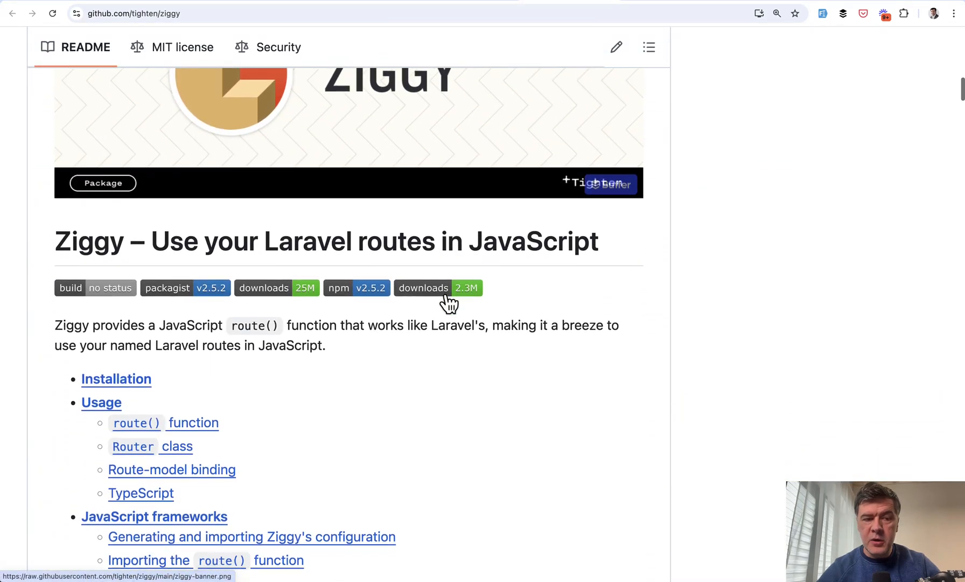
scroll(down, 3)
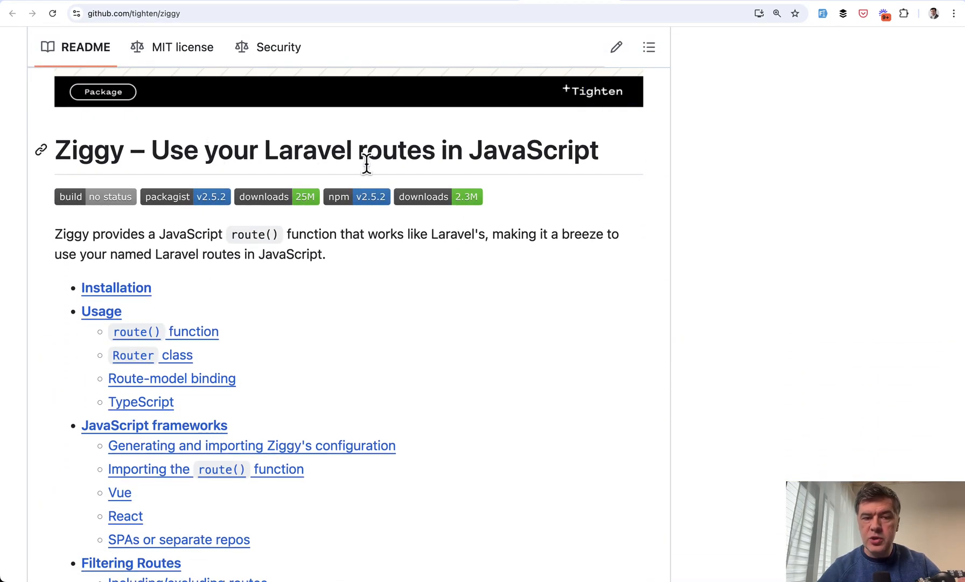
mouse_move(428, 281)
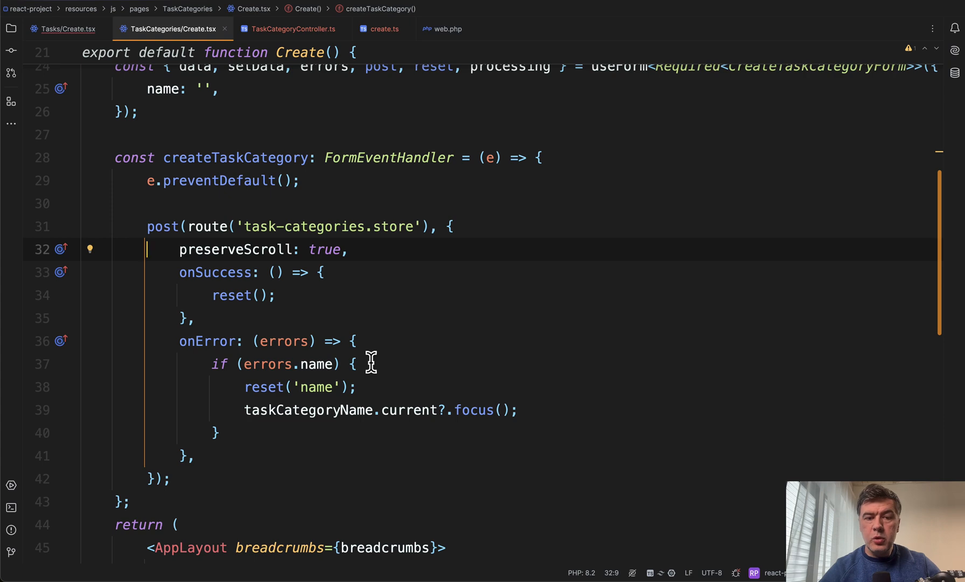
mouse_move(390, 325)
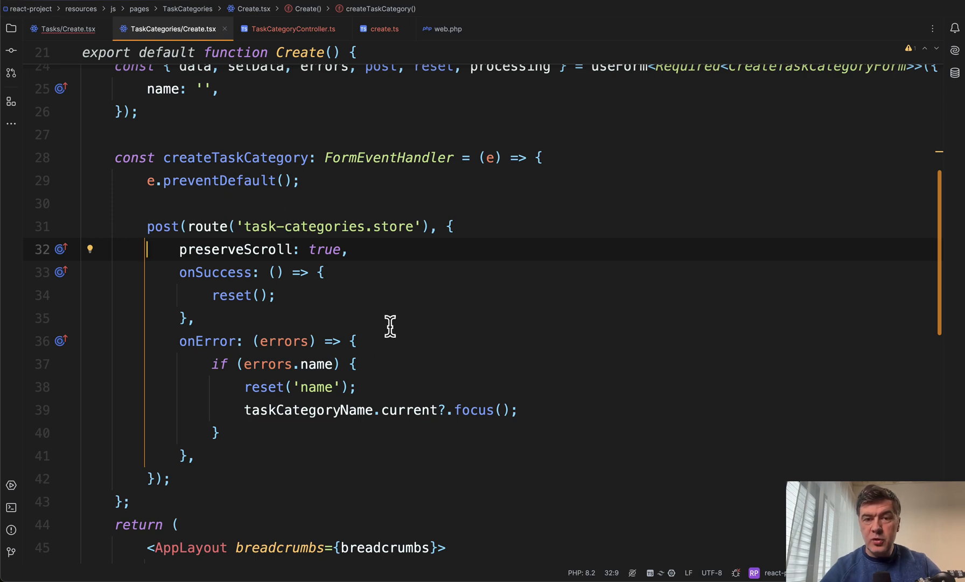
mouse_move(385, 226)
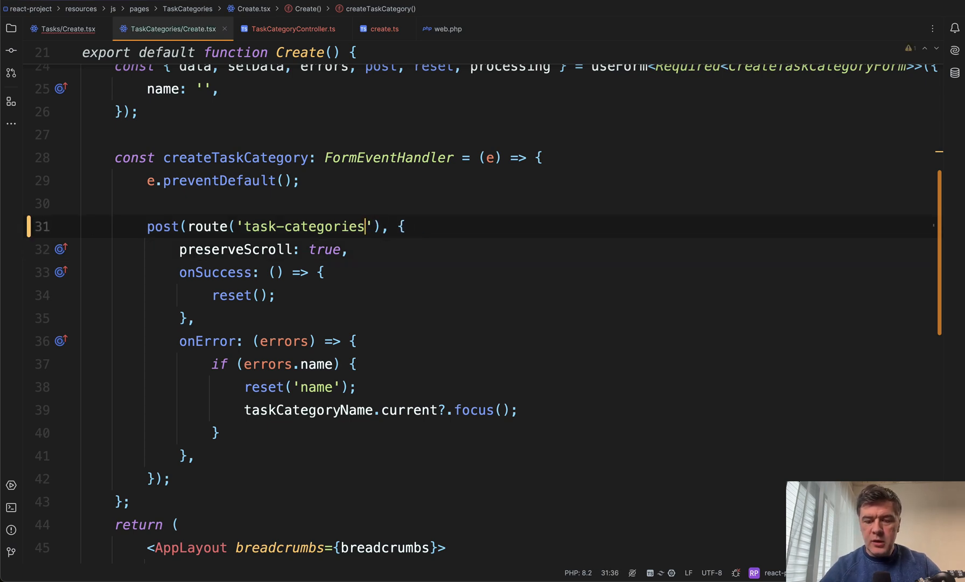
Retype 'task-categories.store' inside post(route(...)) and enter 'create' in Create.tsx
text(.st)
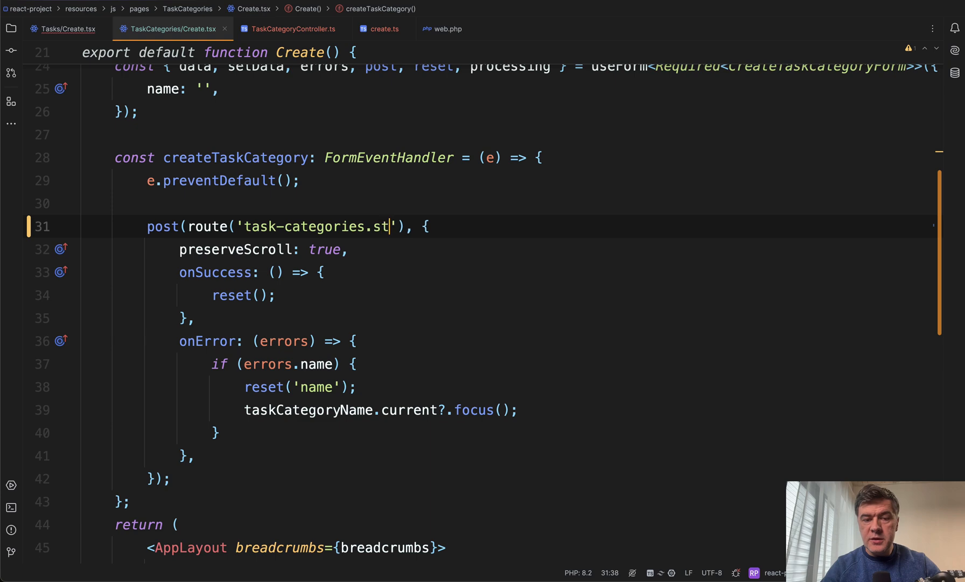
text(ore)
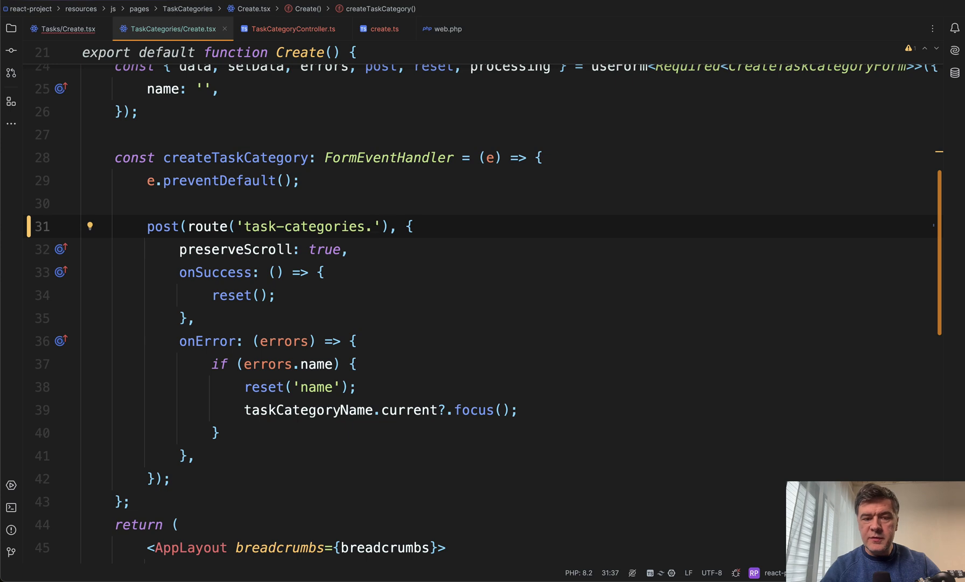
text(create)
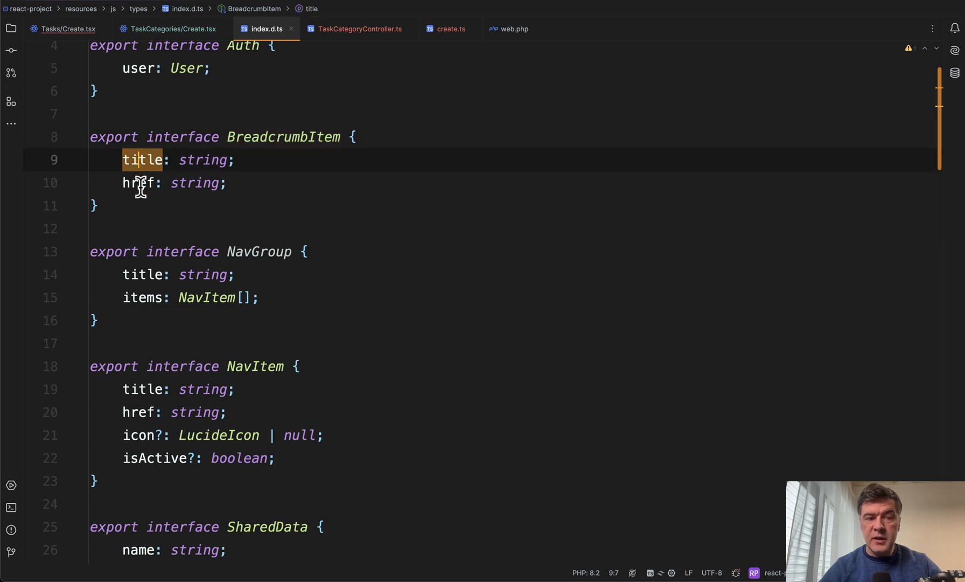
Jump from Create.tsx to the BreadcrumbItem definition in index.d.ts, then return to Create.tsx
click(167, 29)
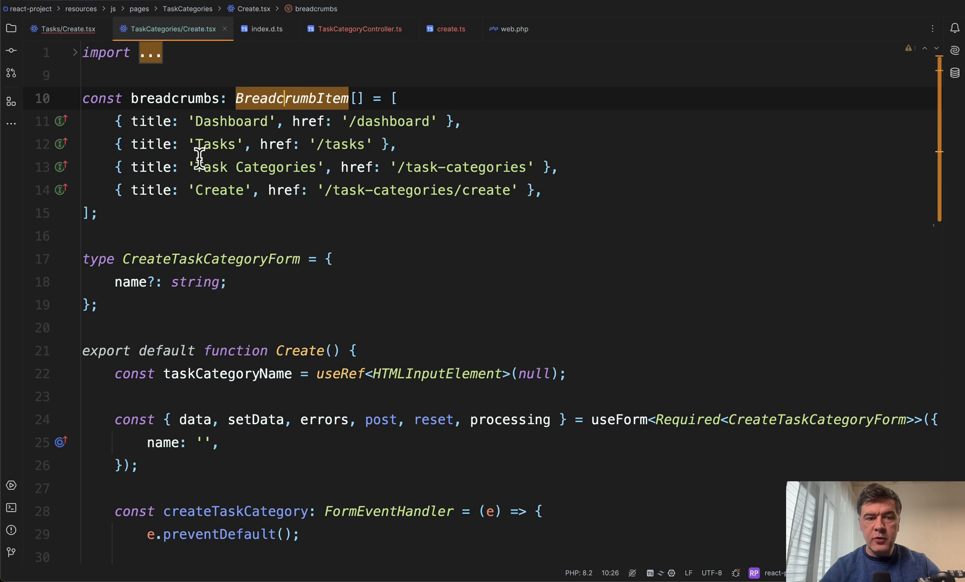
click(217, 190)
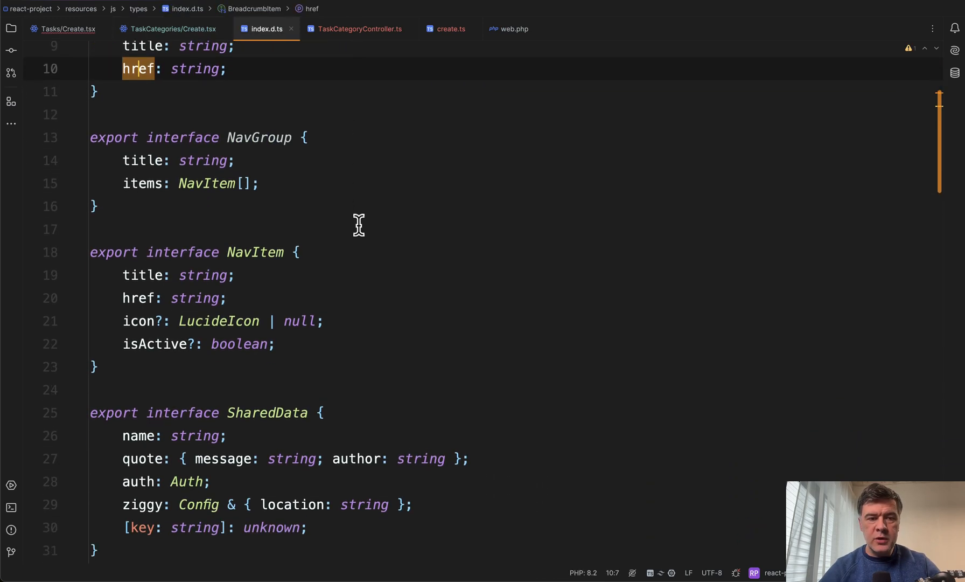
scroll(down, 3)
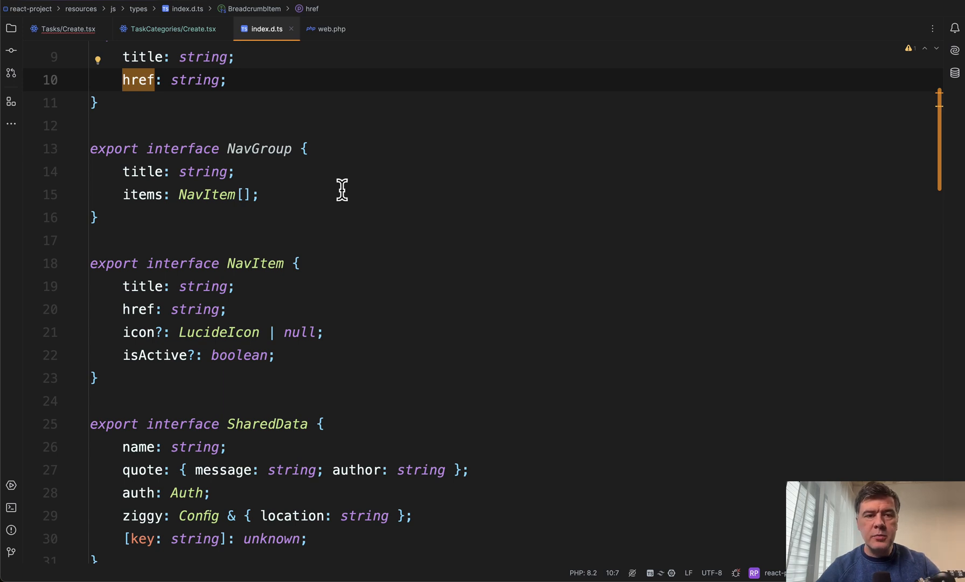
click(174, 29)
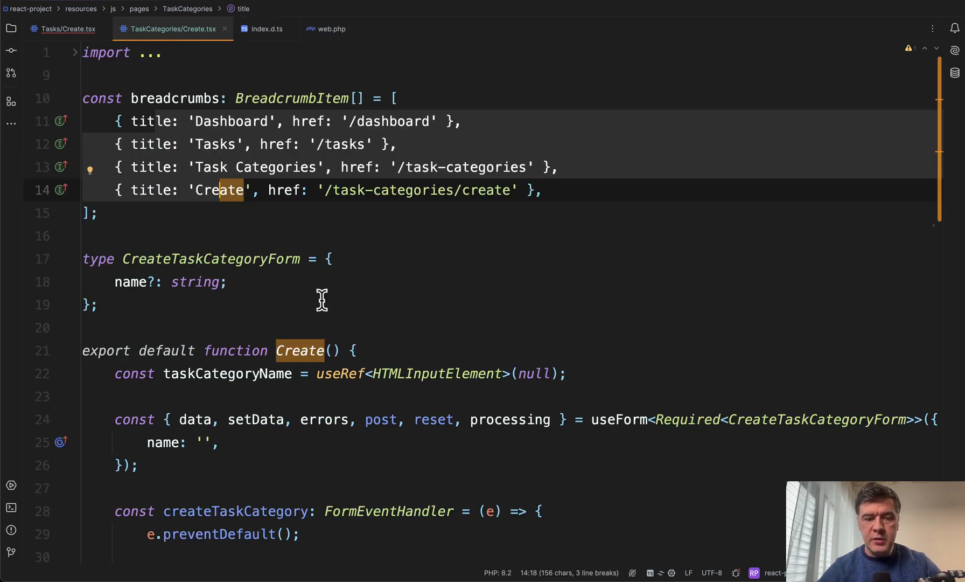
scroll(down, 3)
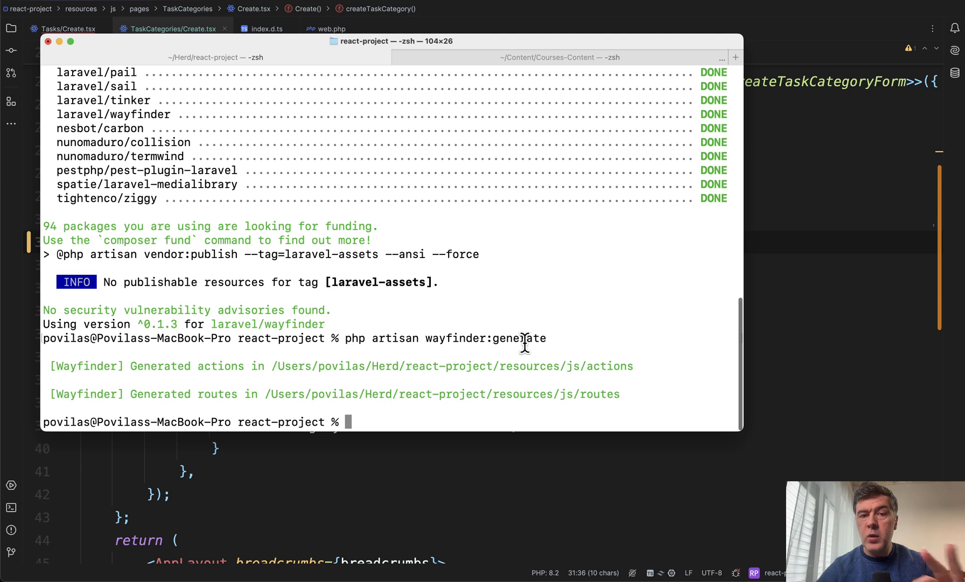
mouse_move(548, 411)
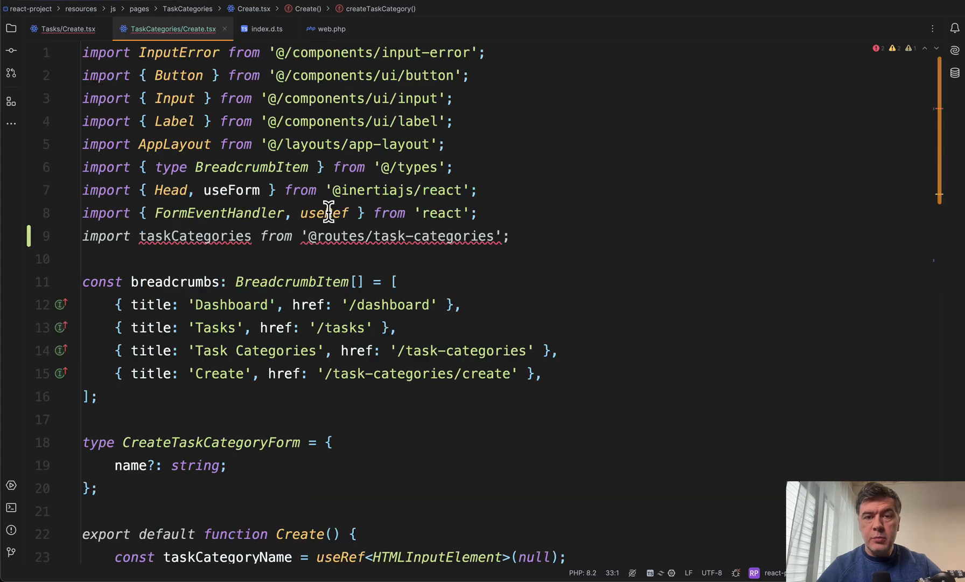
mouse_move(177, 213)
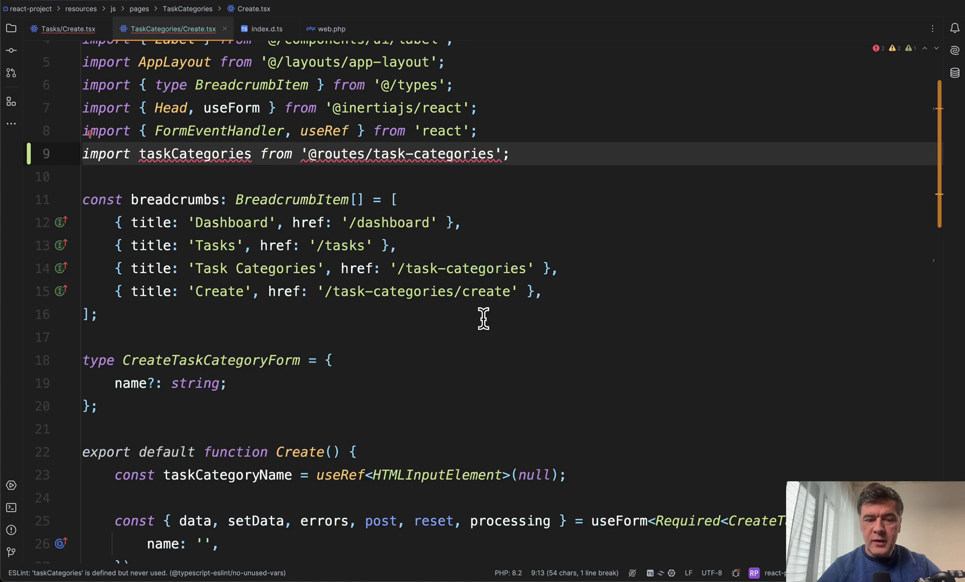
Replace the route() call so post() uses taskCategories.store.url()
scroll(down, 3)
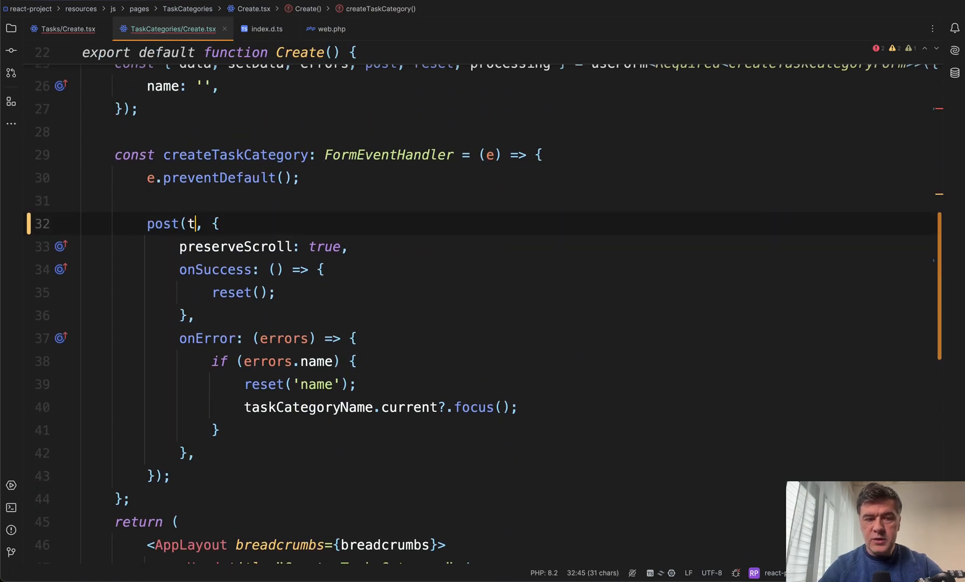
text(askCategories.s)
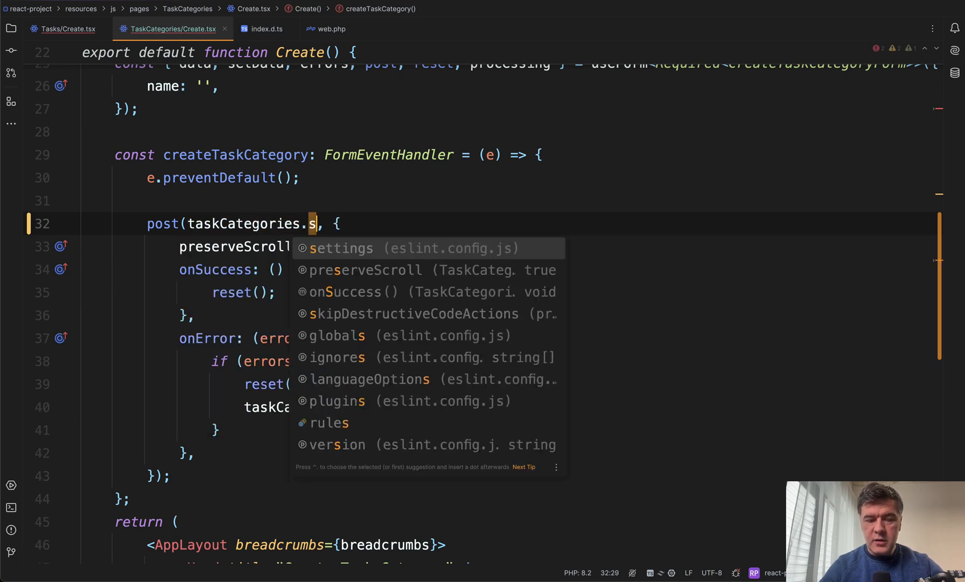
text(tore)
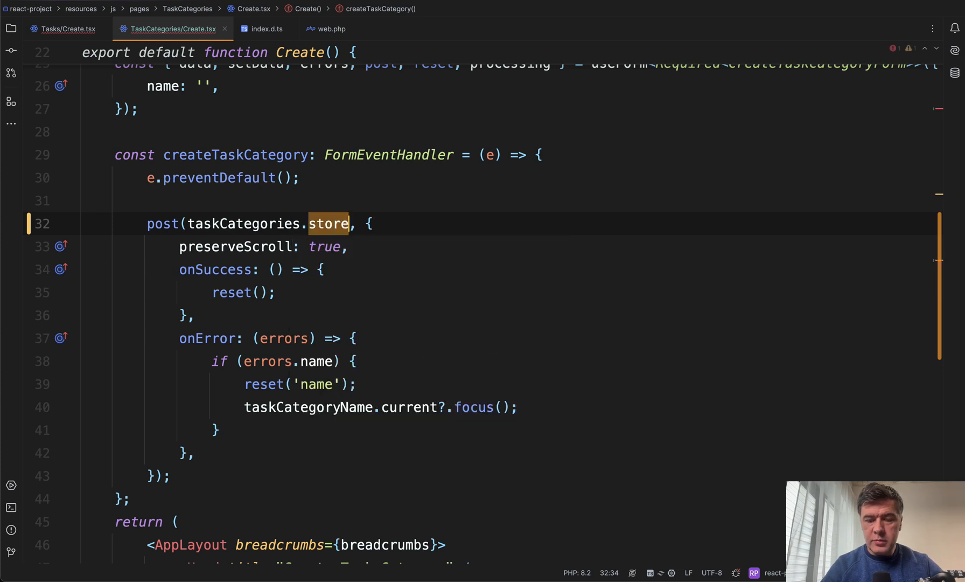
text(.url())
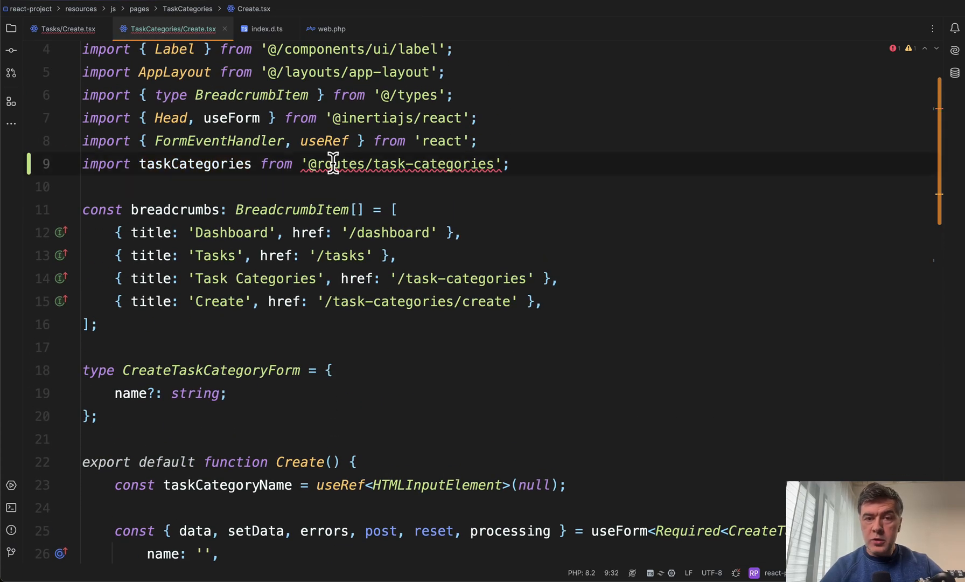
Browse resources/js/routes/task-categories in the Project panel and open actions/App/Http/Controllers/TaskCategoryController.ts
click(11, 29)
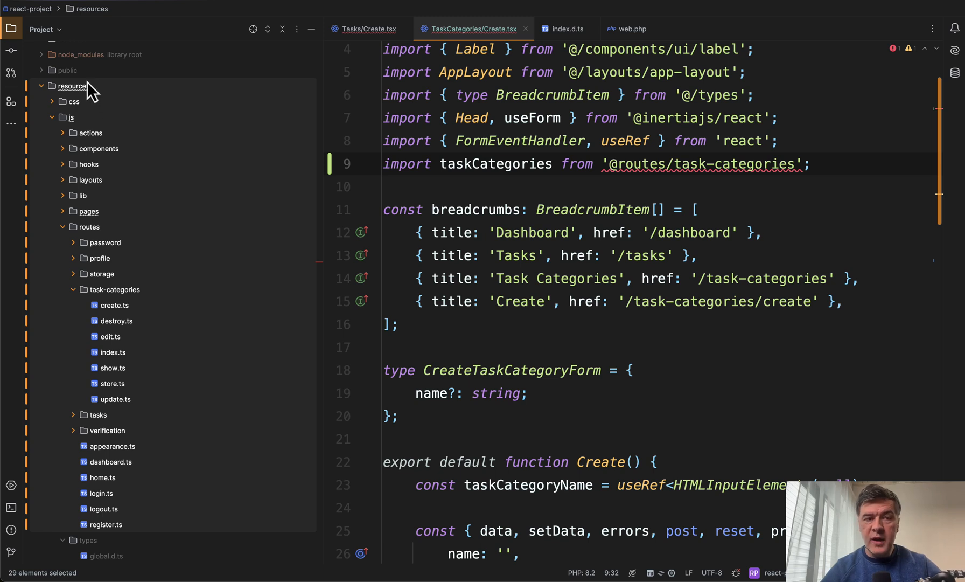
mouse_move(105, 252)
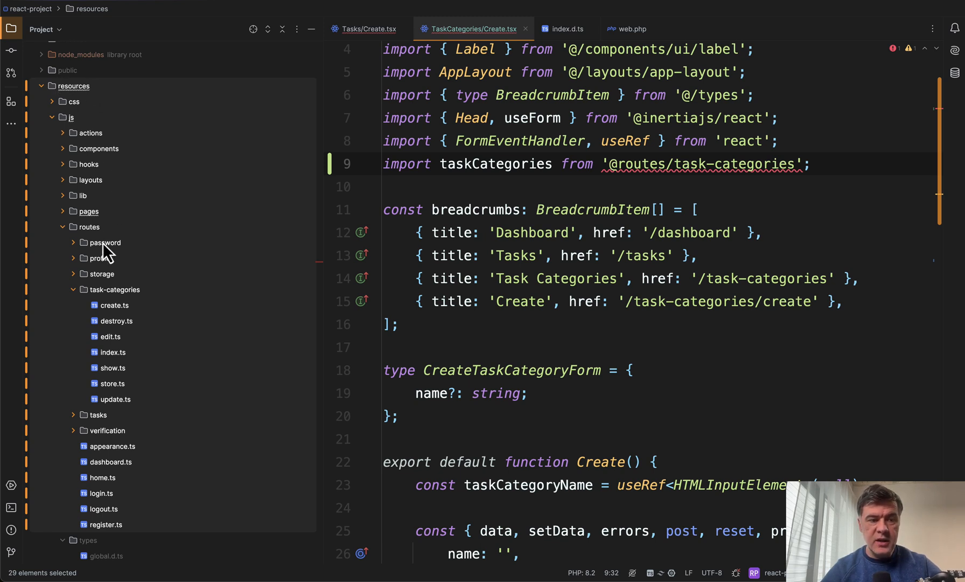
scroll(down, 3)
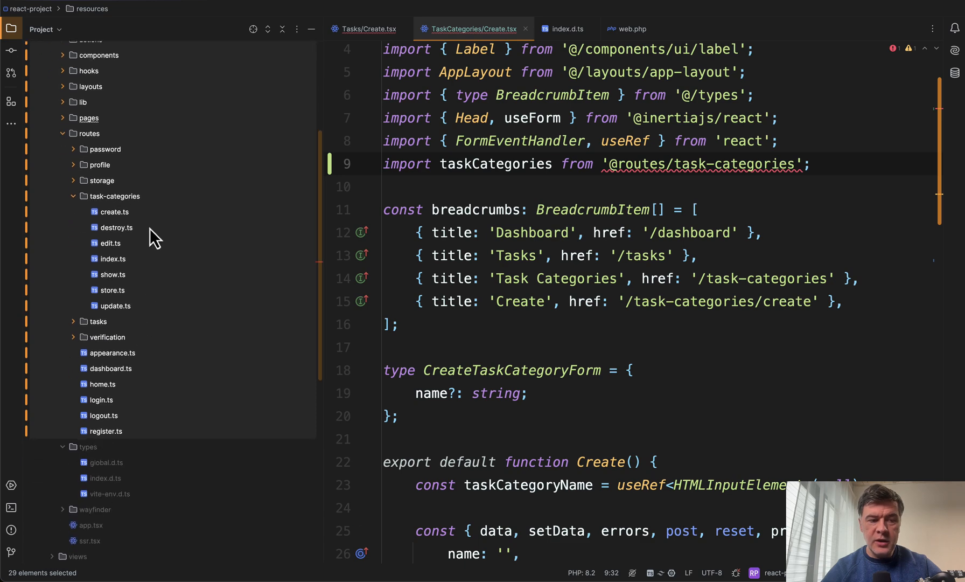
mouse_move(240, 292)
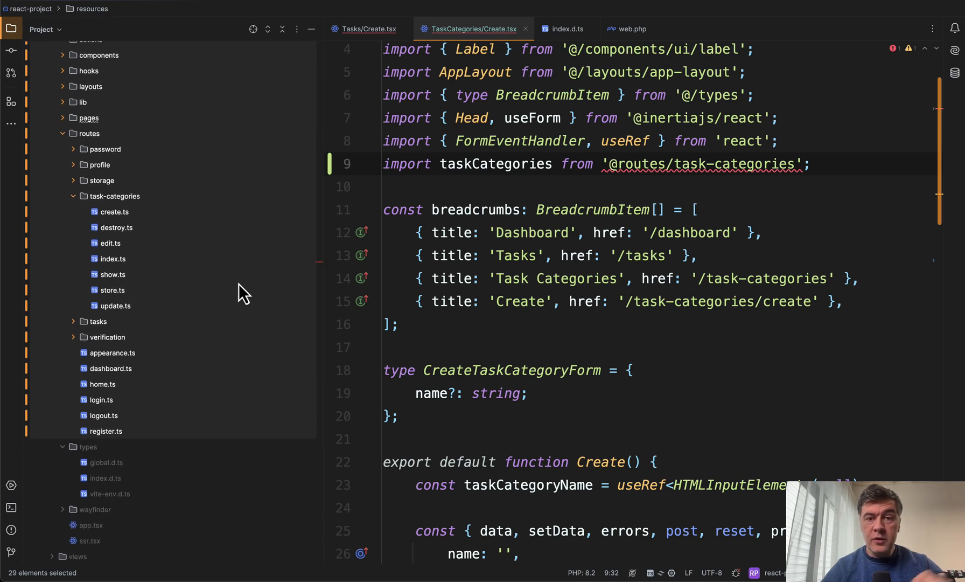
mouse_move(176, 236)
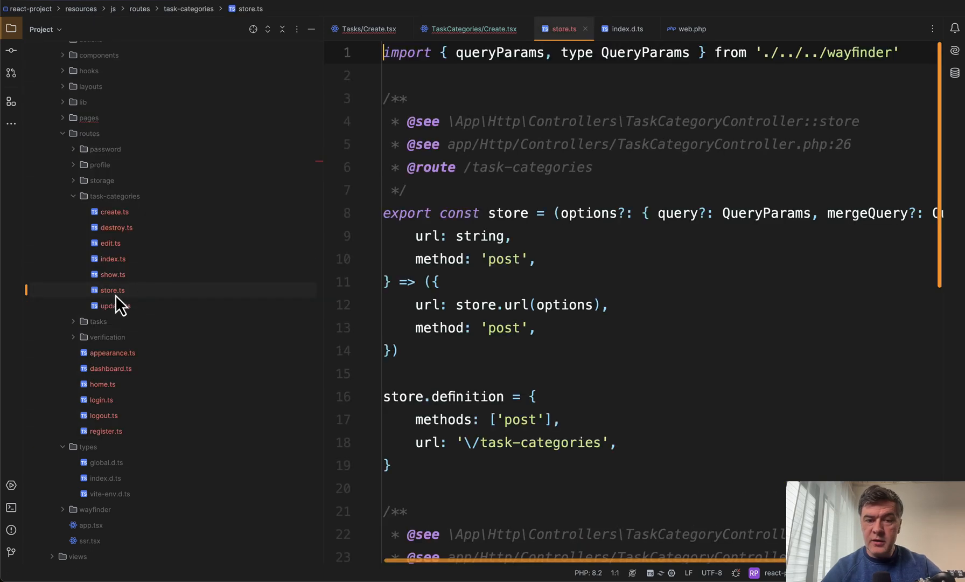
click(471, 29)
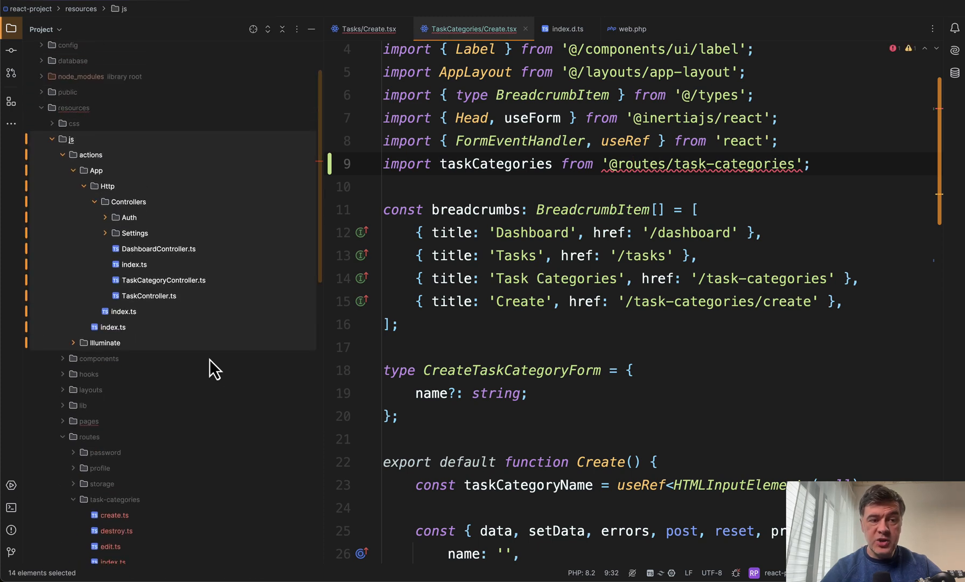
mouse_move(193, 302)
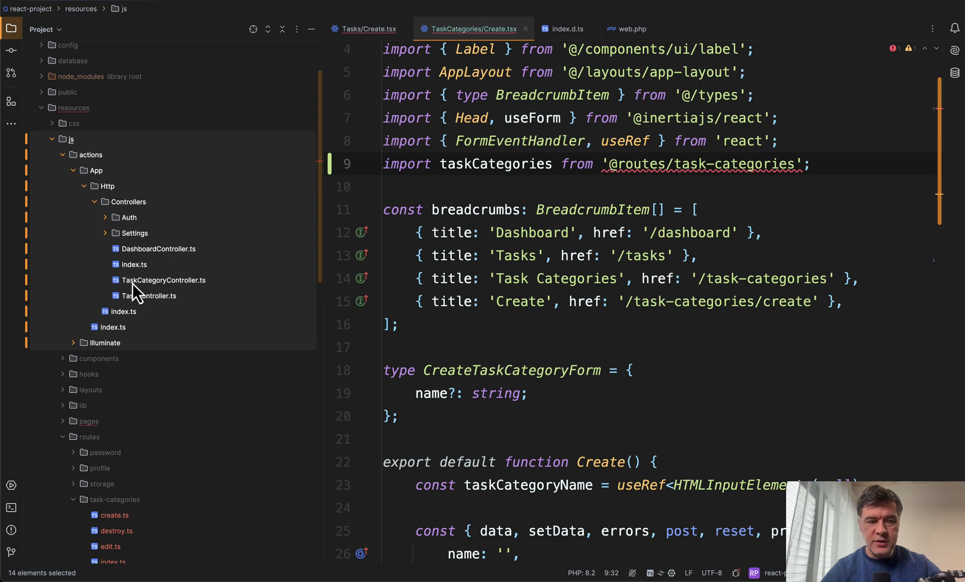
click(162, 279)
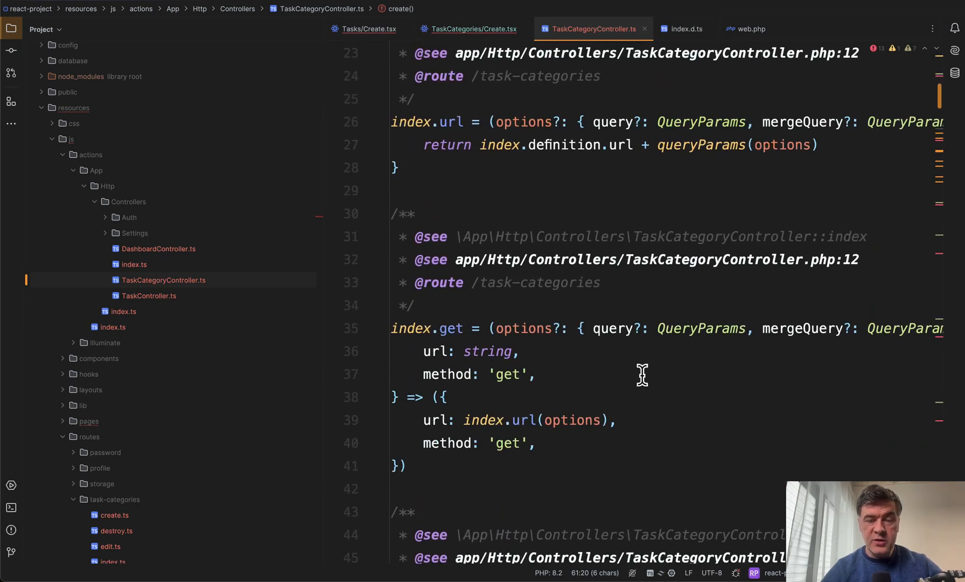
click(472, 28)
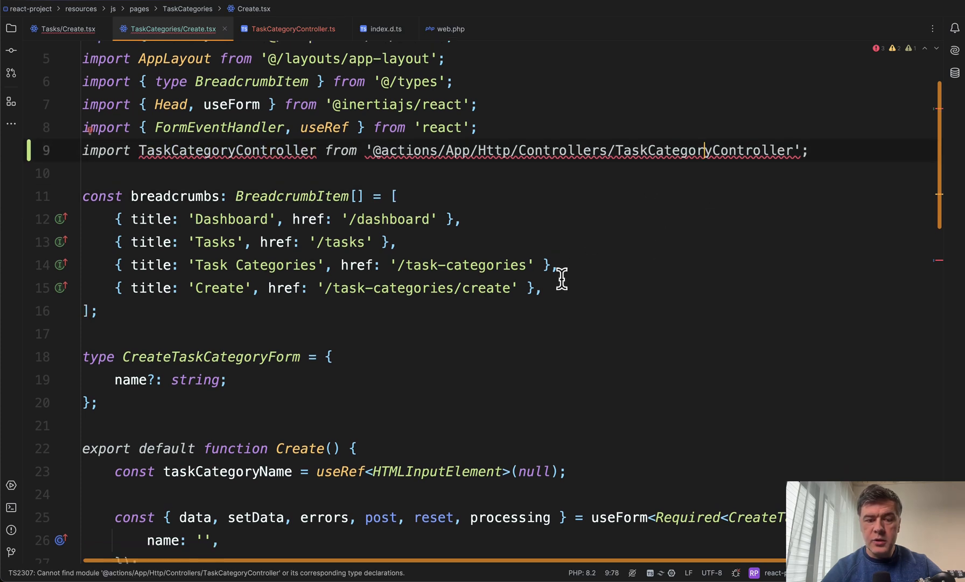
scroll(down, 3)
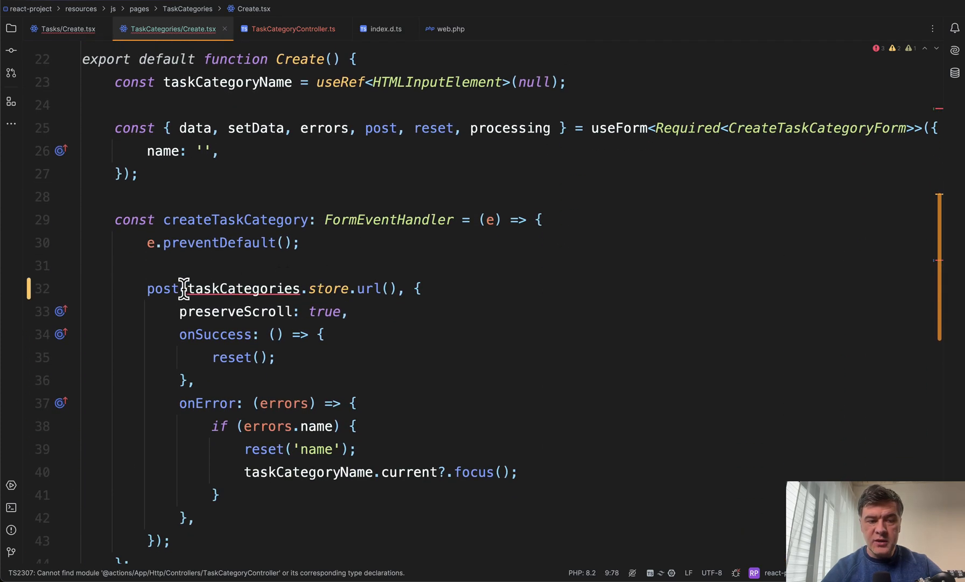
text(Task)
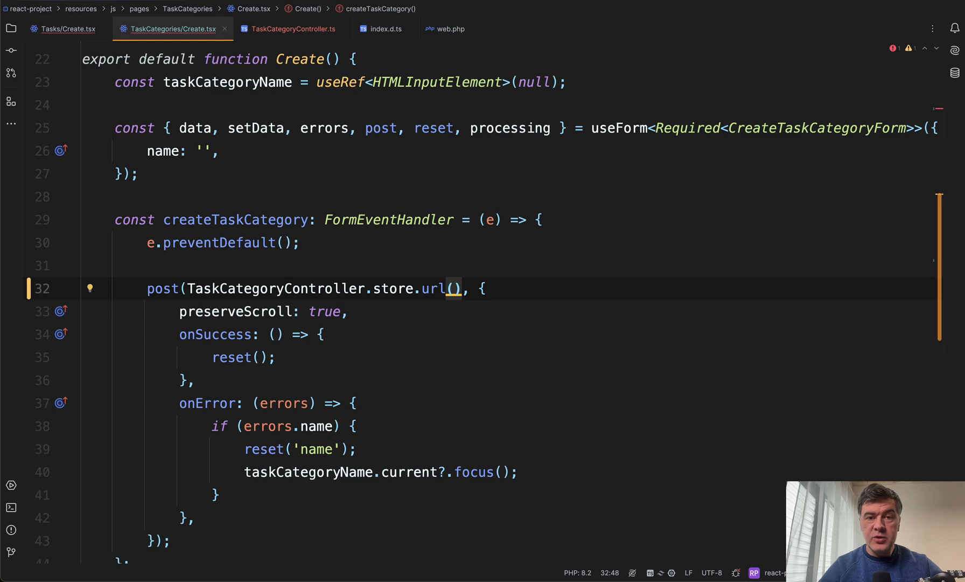
mouse_move(439, 376)
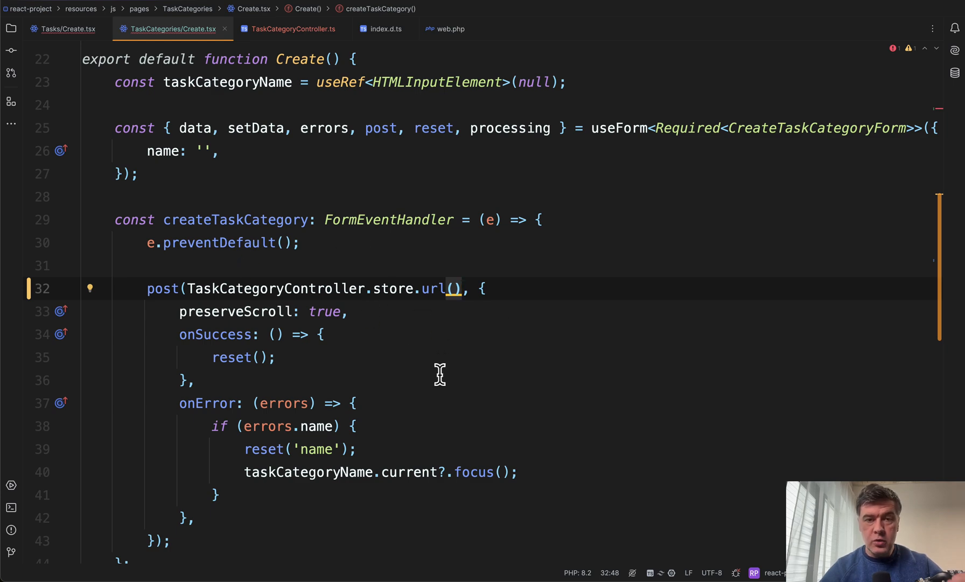
scroll(up, 3)
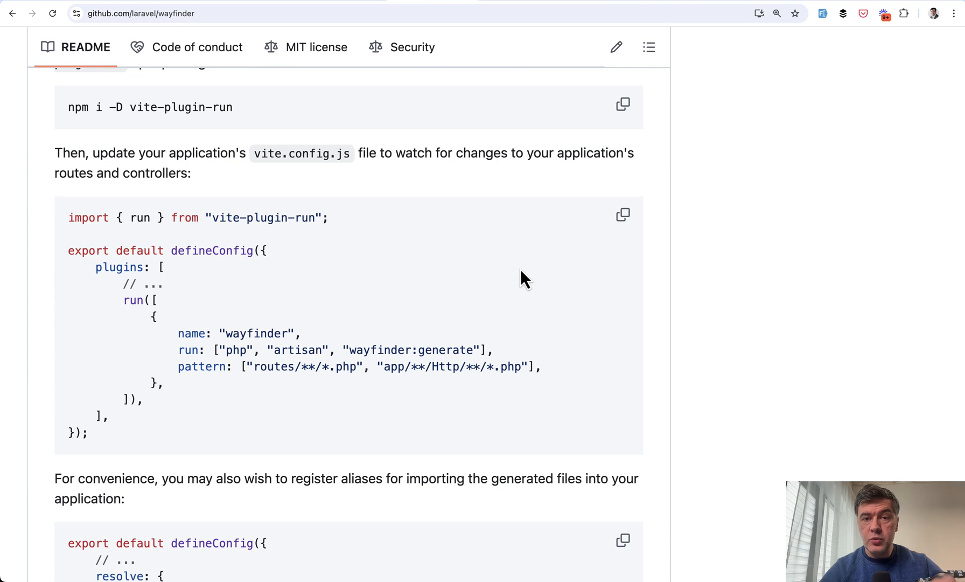
scroll(down, 3)
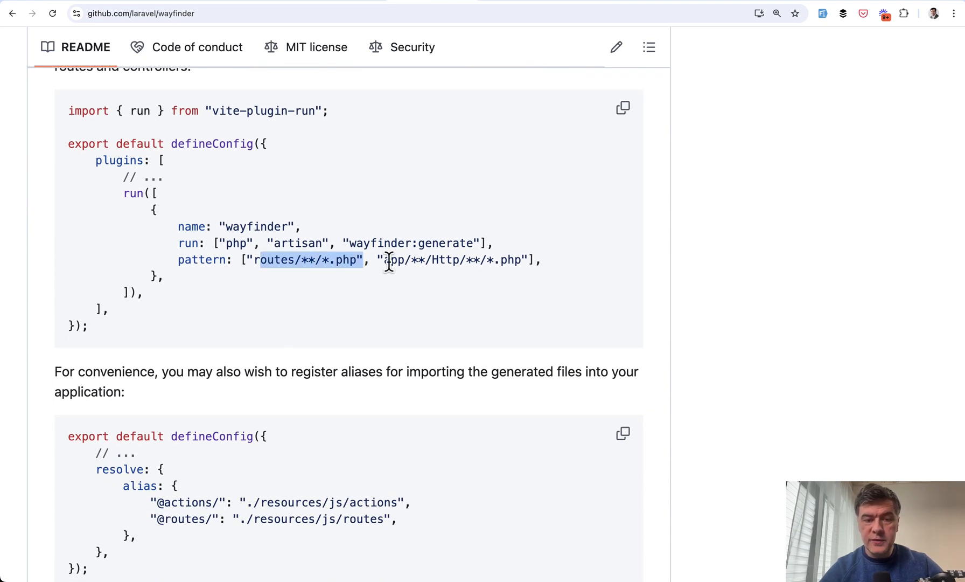
drag(388, 259, 471, 260)
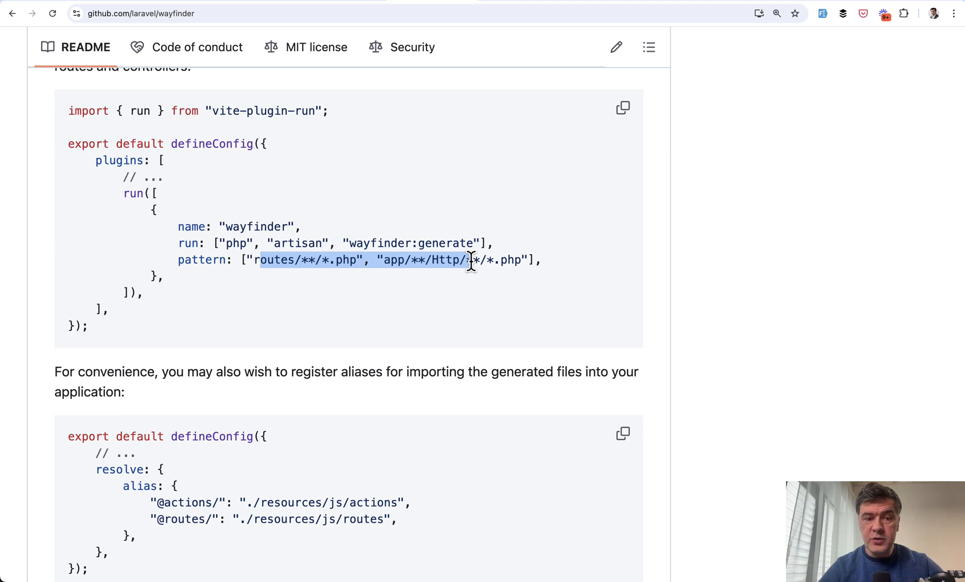
scroll(down, 3)
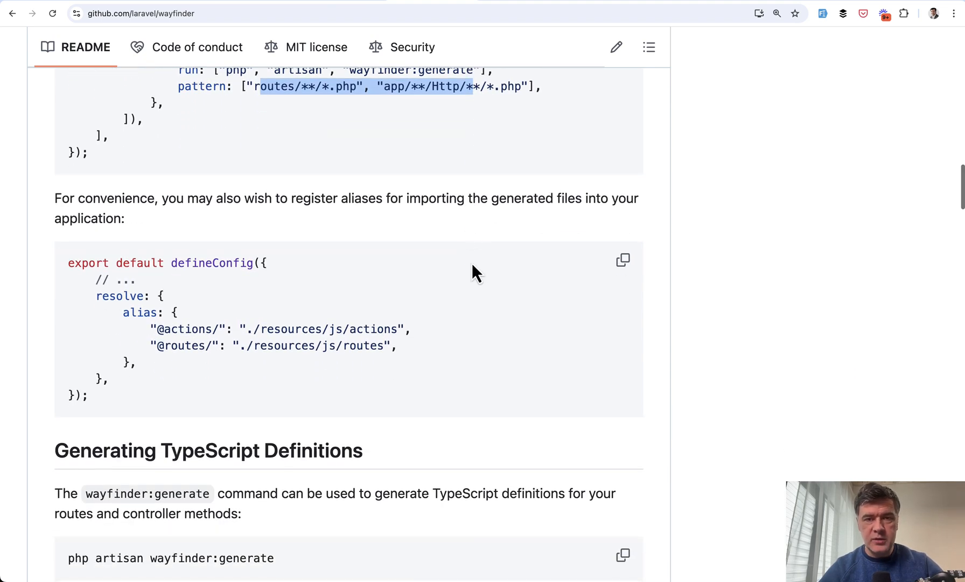
mouse_move(380, 229)
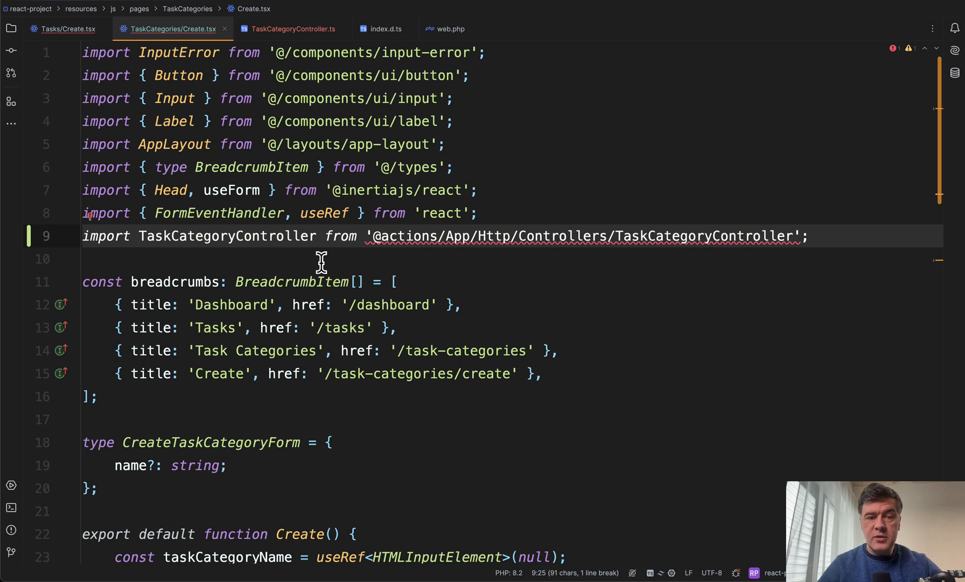
mouse_move(287, 264)
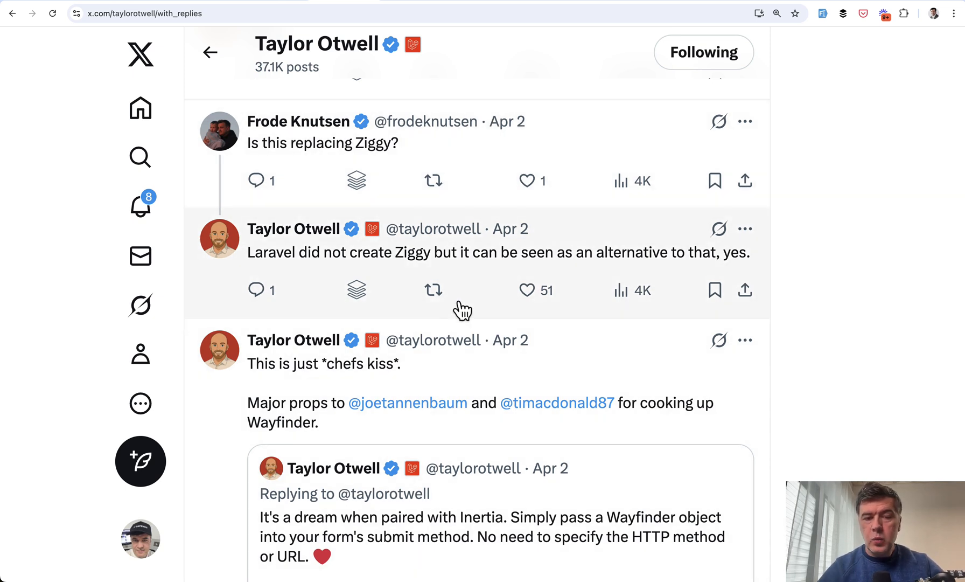
mouse_move(874, 302)
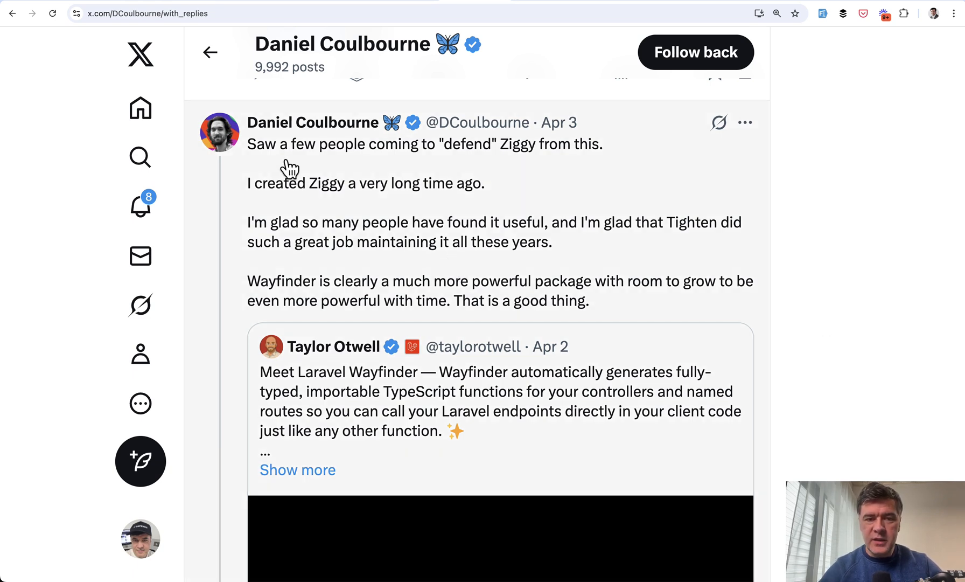
Scroll through the X posts comparing Wayfinder to Ziggy down to Taylor Otwell's Inertia form-submit post
scroll(down, 3)
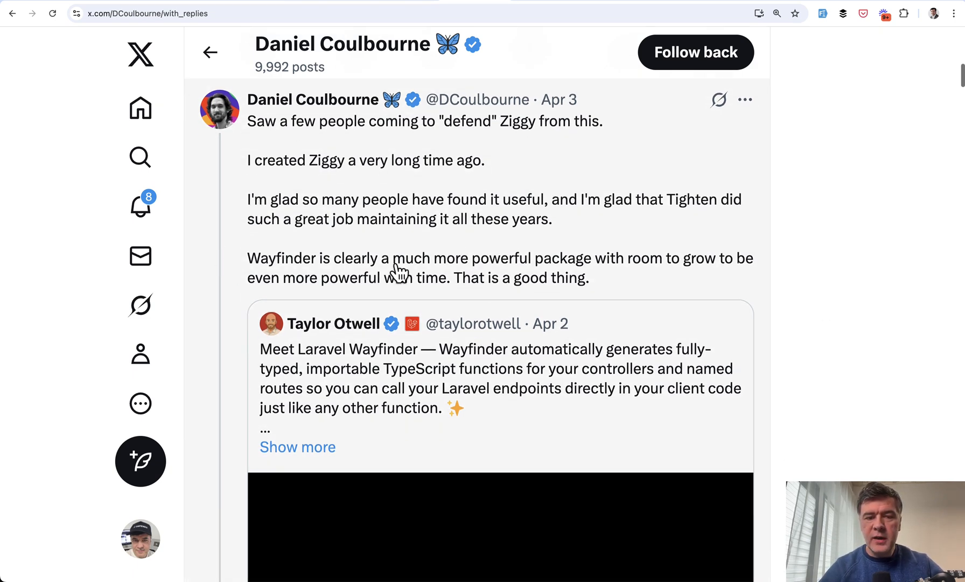
scroll(down, 3)
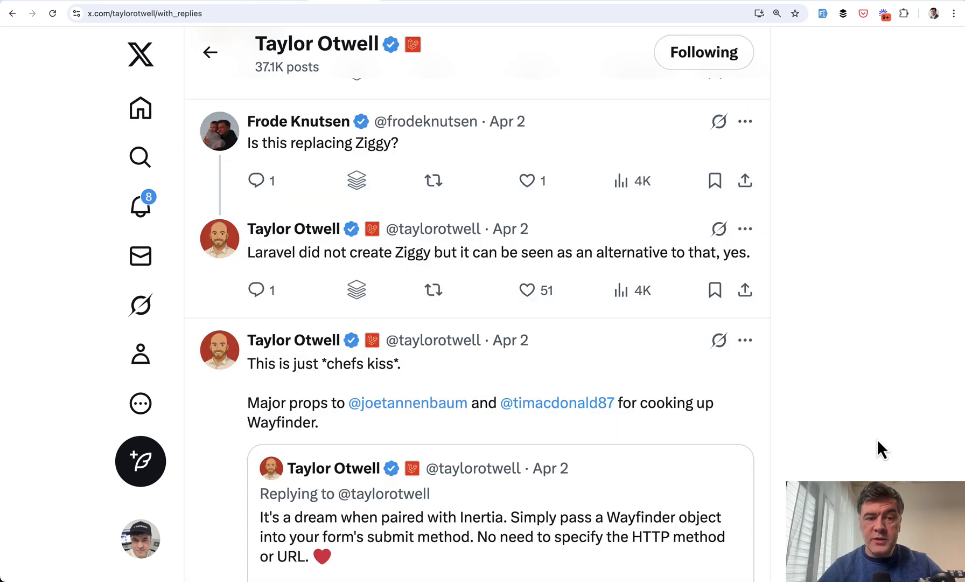
scroll(down, 3)
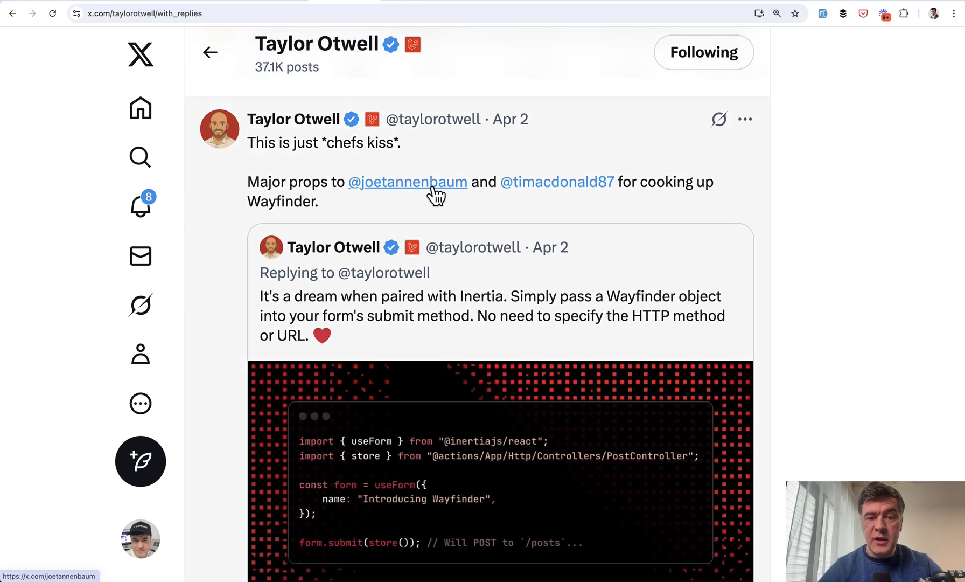
mouse_move(556, 182)
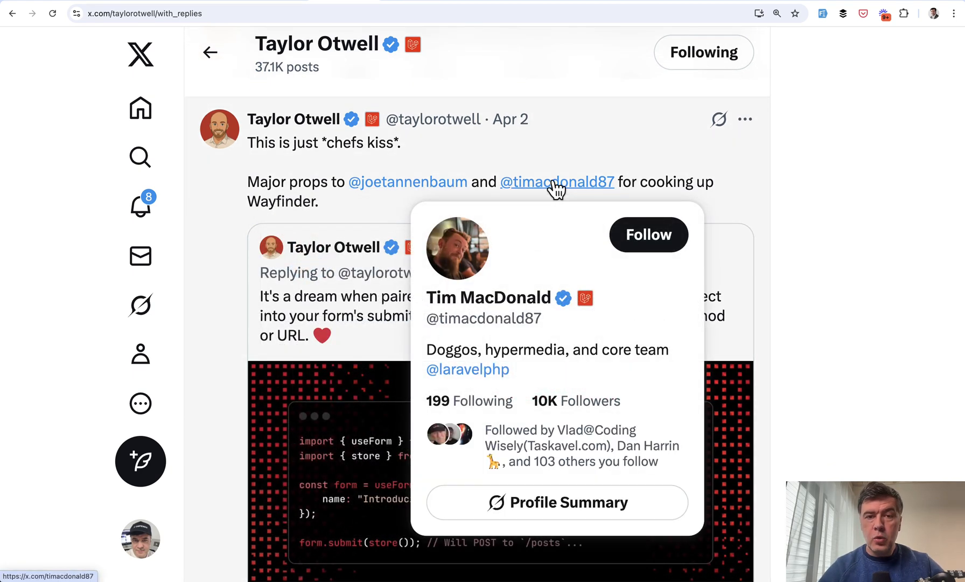
mouse_move(832, 251)
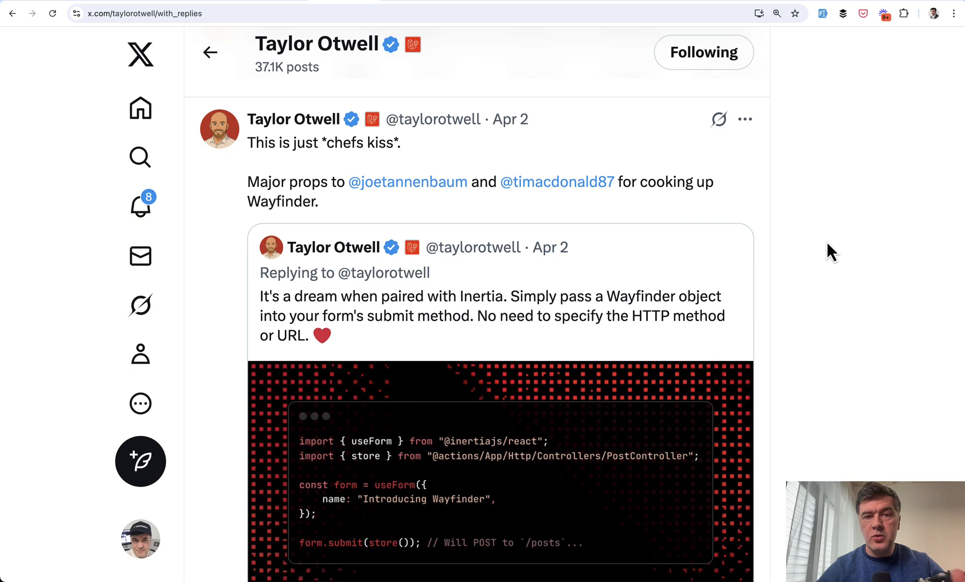